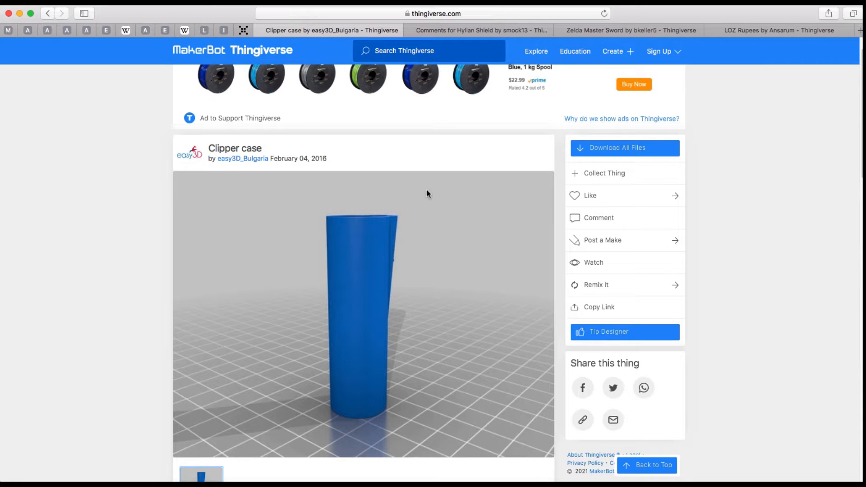
# - Browse the Hylian Shield, Zelda Master Sword and LOZ Rupees pages on Thingiverse
pyautogui.scroll(-3)
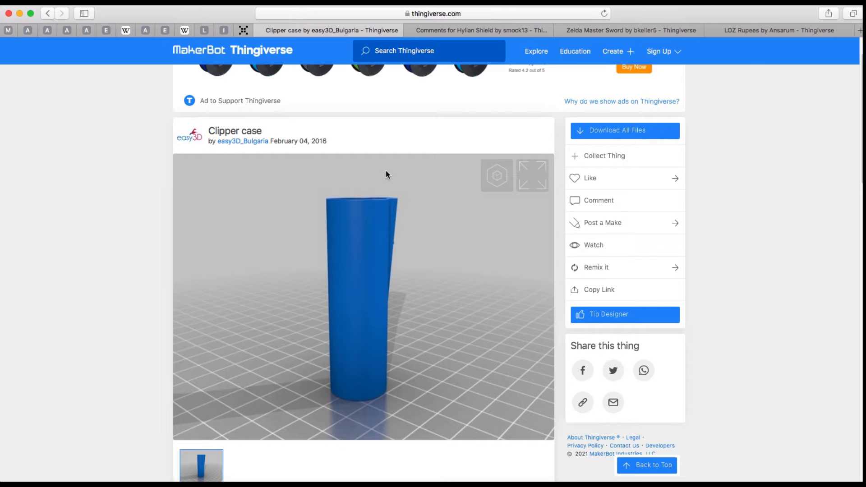
pyautogui.moveTo(462, 191)
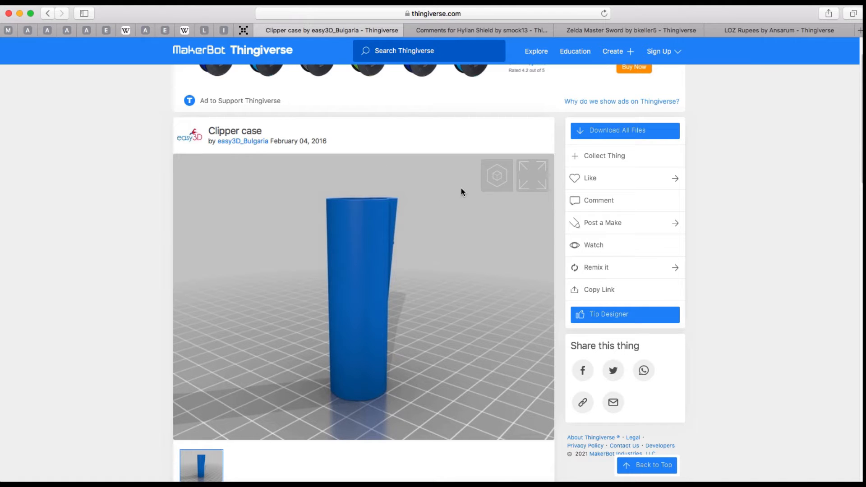
pyautogui.click(479, 30)
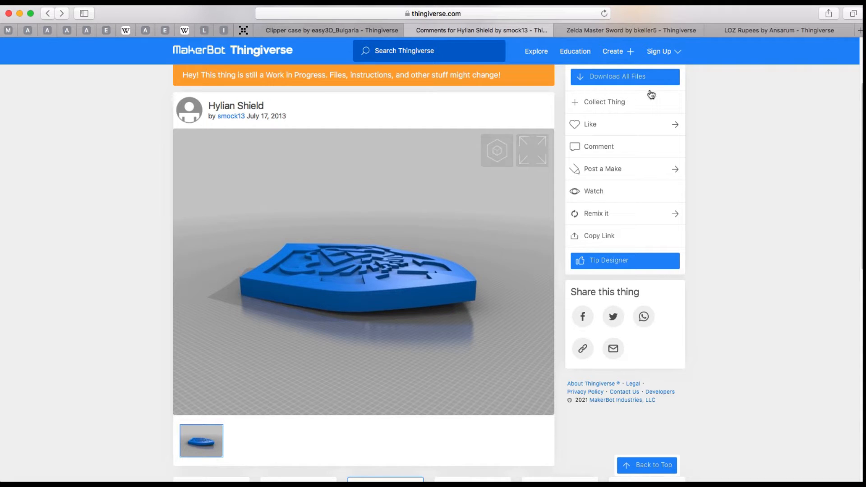
pyautogui.click(629, 30)
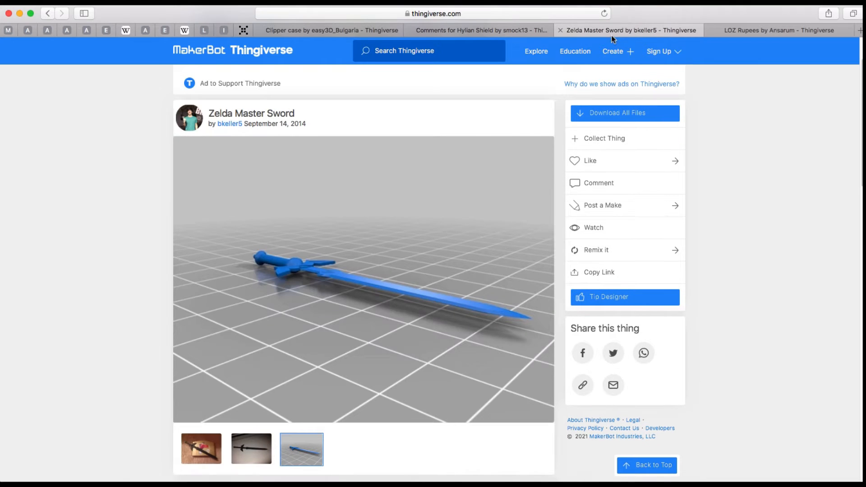
pyautogui.moveTo(358, 286)
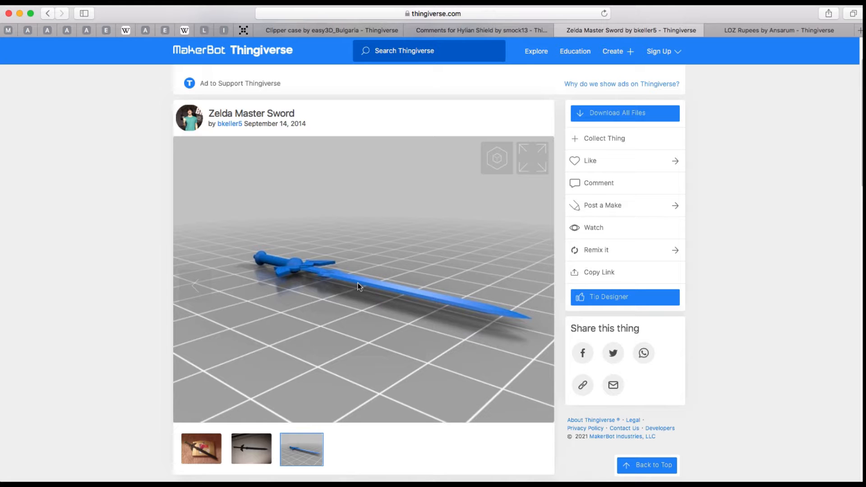
pyautogui.click(778, 29)
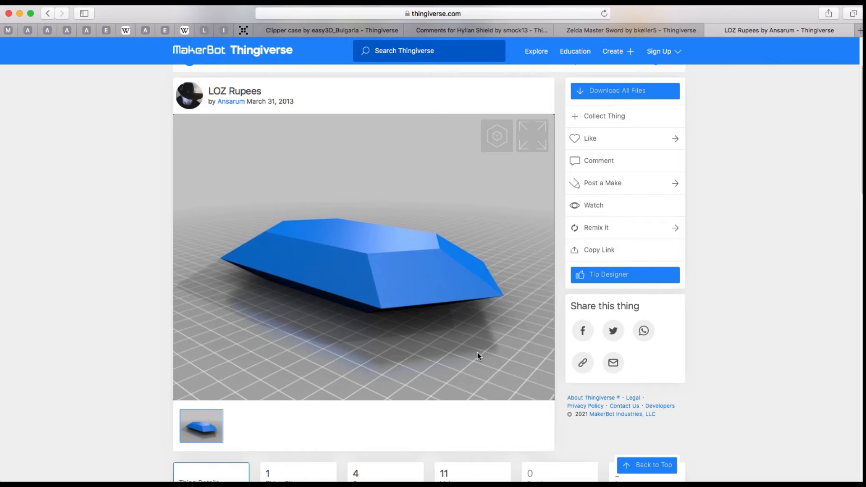
pyautogui.moveTo(487, 356)
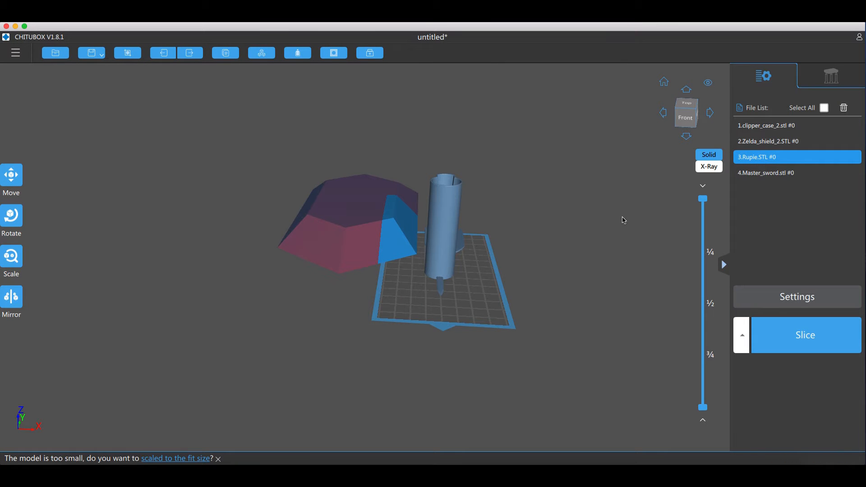
pyautogui.moveTo(608, 217)
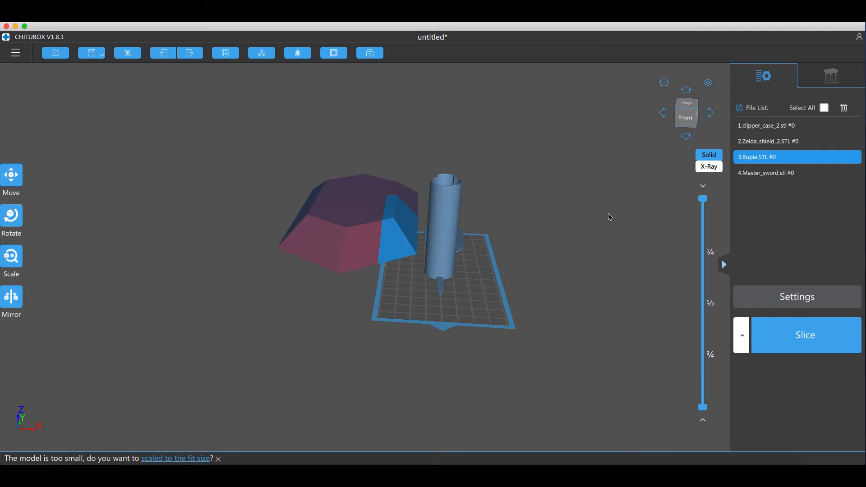
pyautogui.moveTo(588, 212)
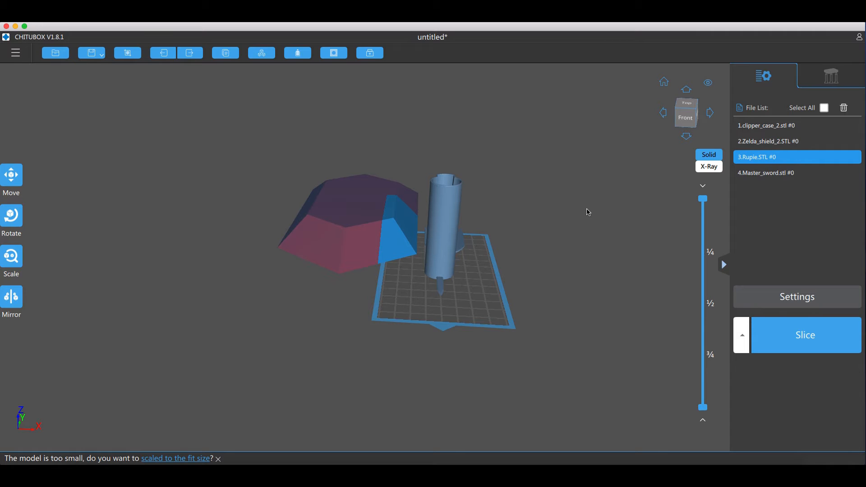
pyautogui.moveTo(518, 211)
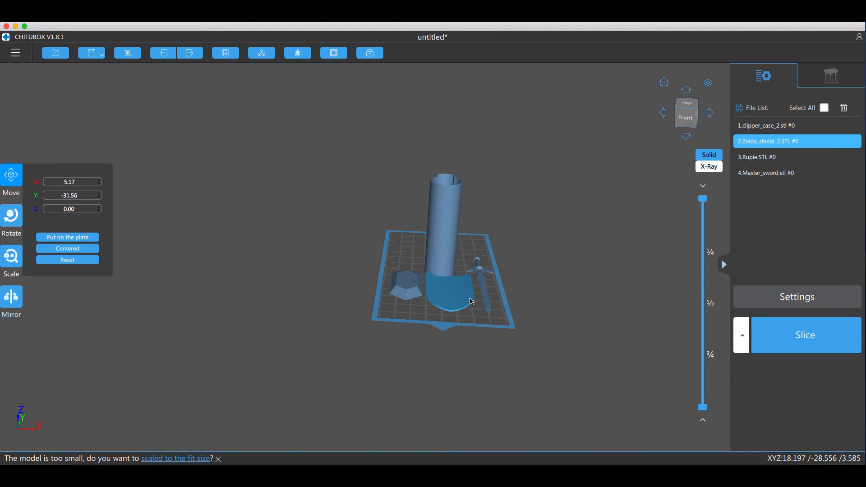
# - Select the rupee model, then the Master Sword model, on the build plate
pyautogui.click(11, 256)
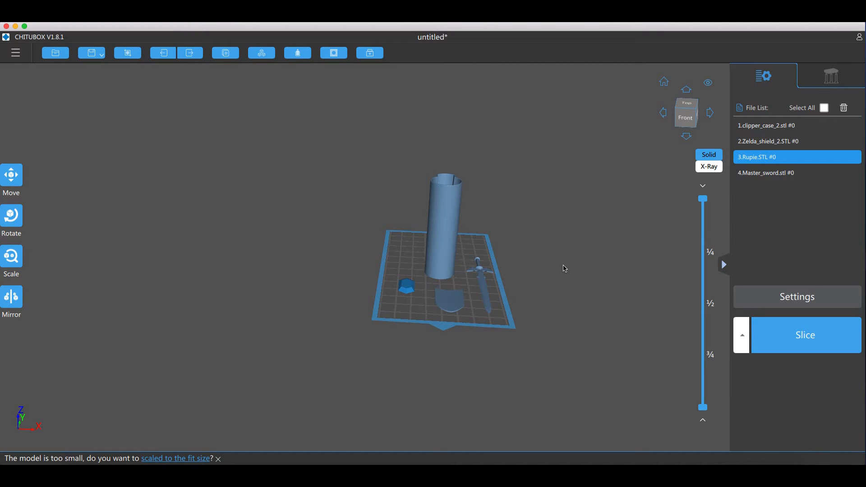
pyautogui.moveTo(484, 277)
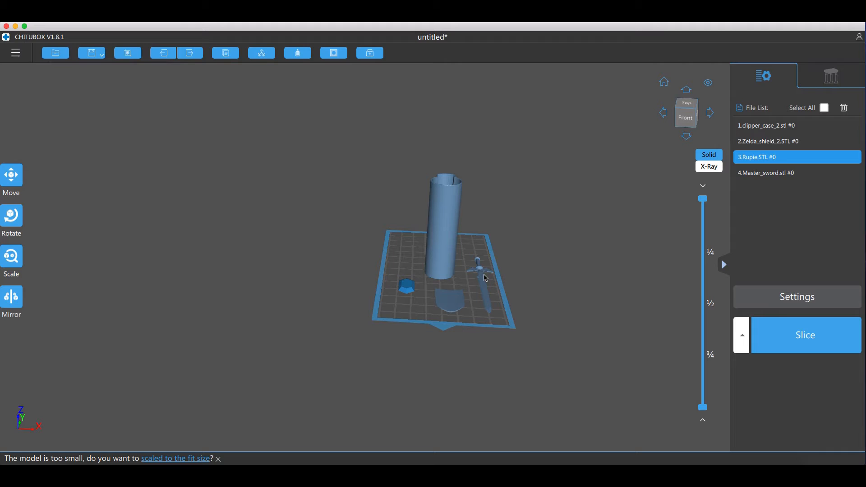
pyautogui.click(483, 276)
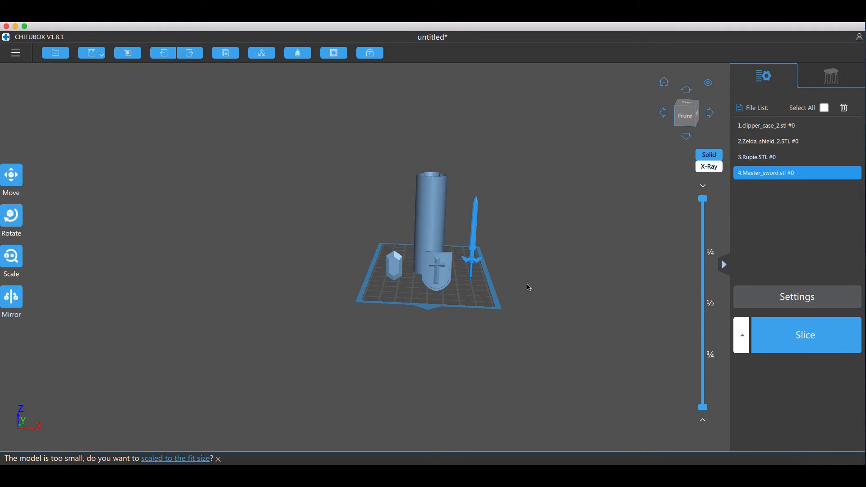
# - Move Zelda_shield_2.STL onto the case, entering position -6.00 and height 11.50
pyautogui.click(437, 271)
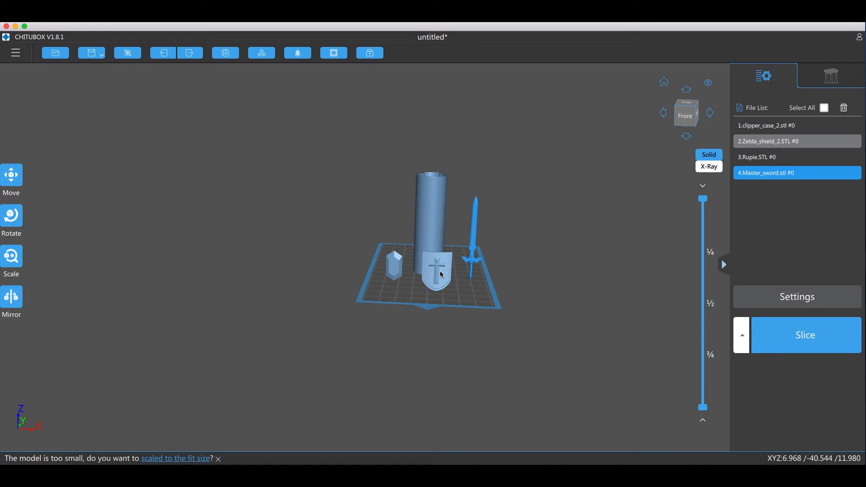
pyautogui.click(438, 271)
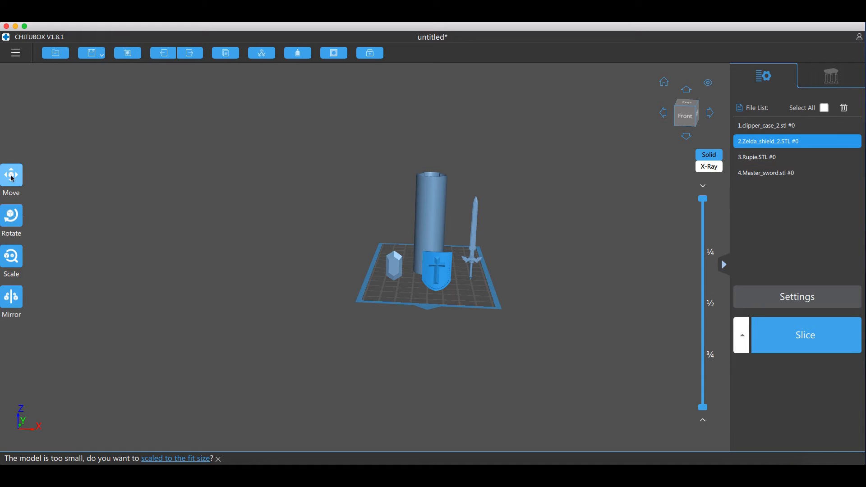
pyautogui.click(11, 258)
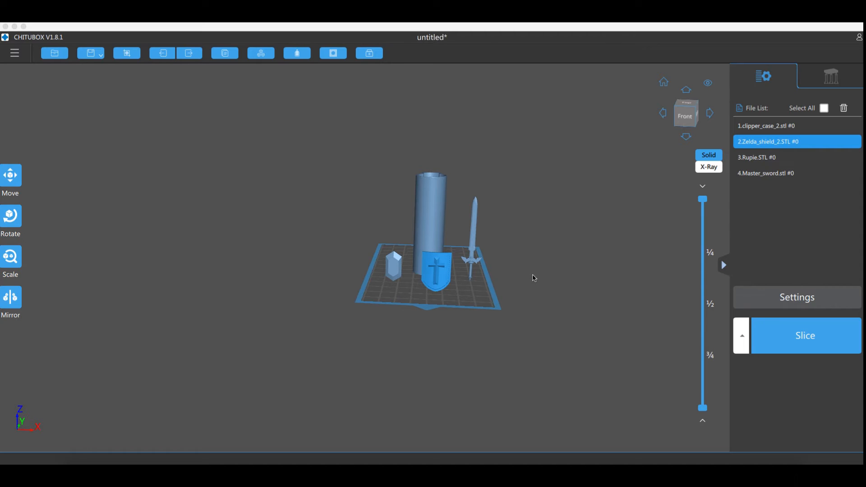
pyautogui.moveTo(515, 269)
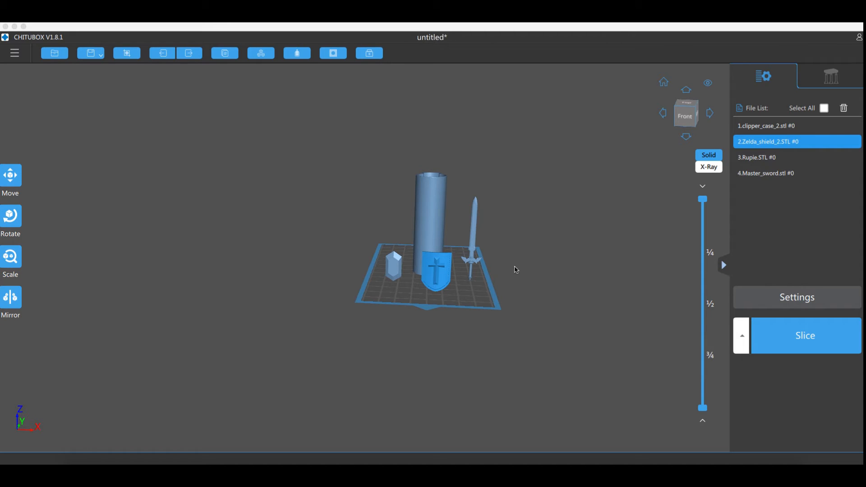
pyautogui.moveTo(425, 247)
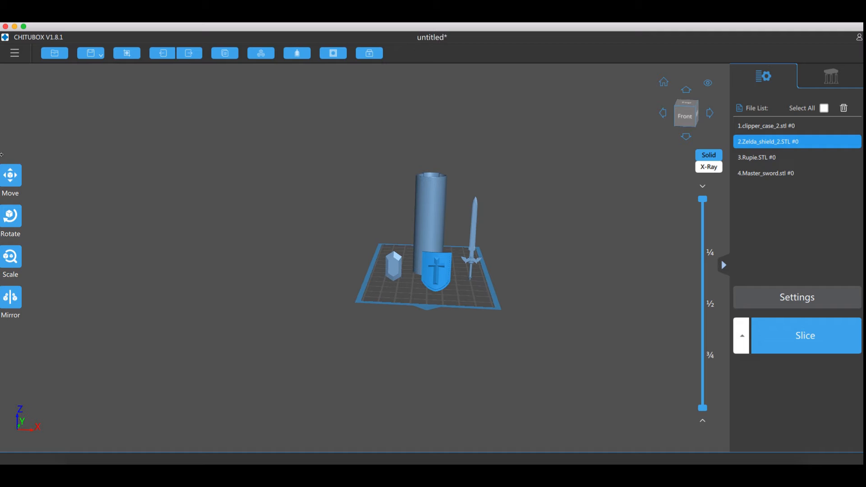
pyautogui.click(10, 175)
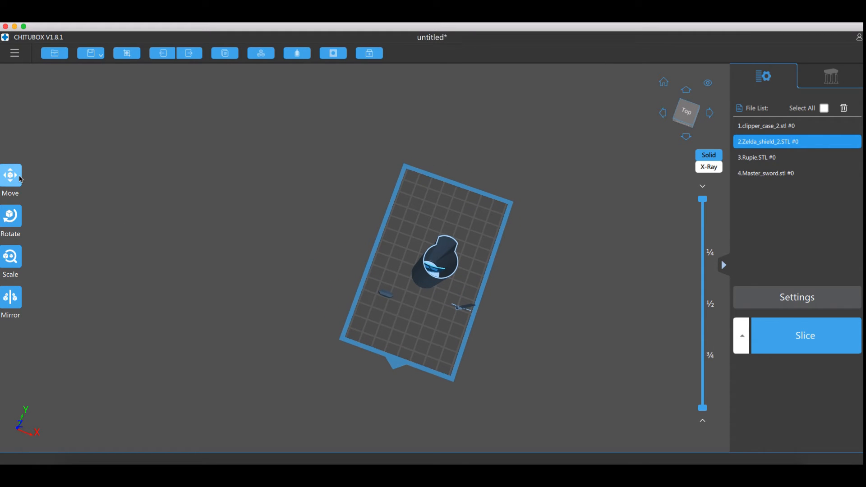
pyautogui.click(11, 175)
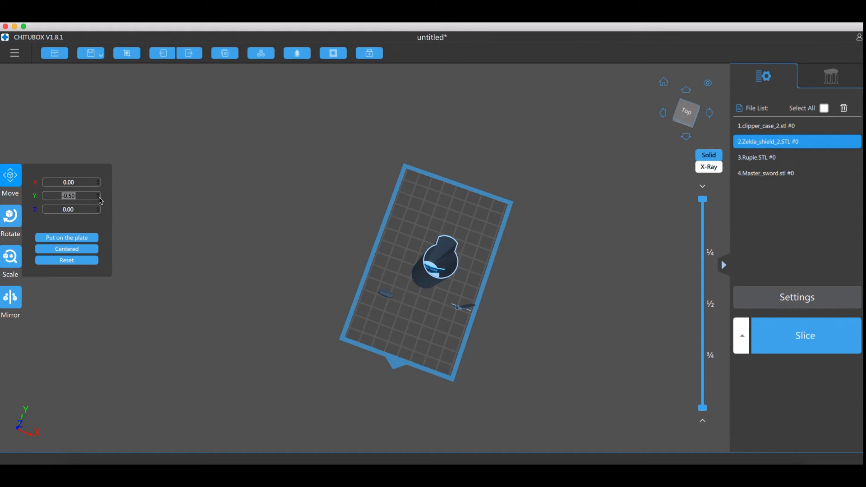
pyautogui.write('-6.00')
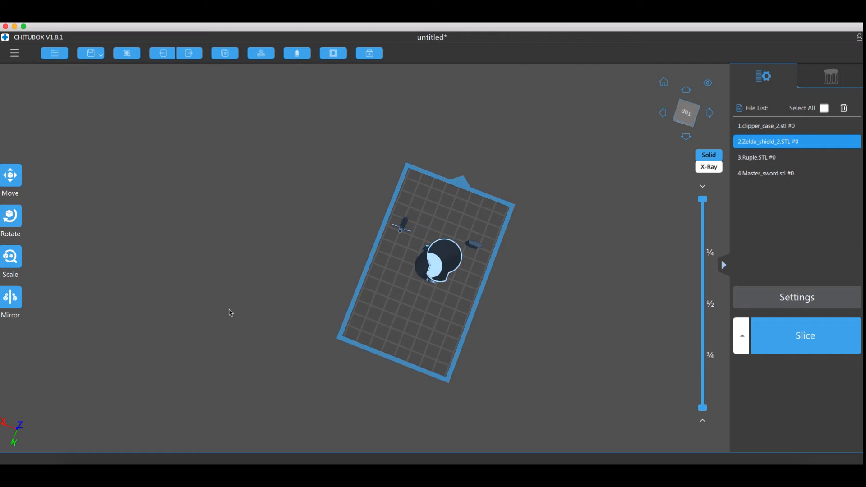
pyautogui.click(10, 175)
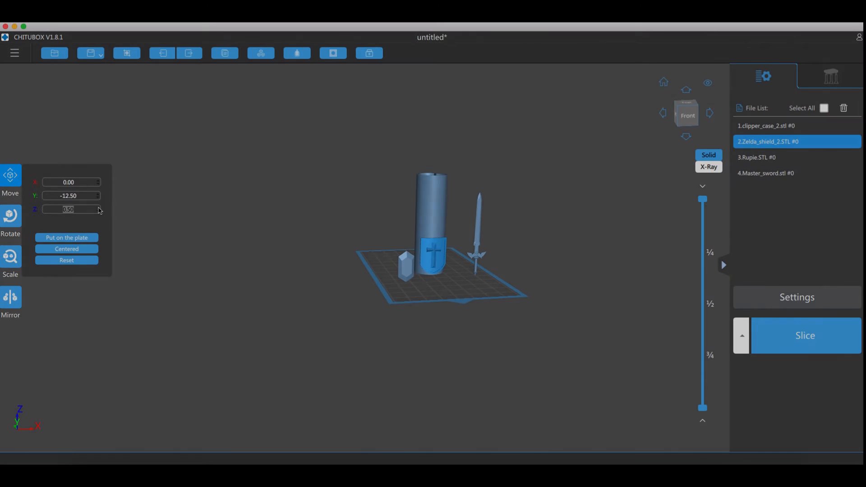
pyautogui.write('11.50')
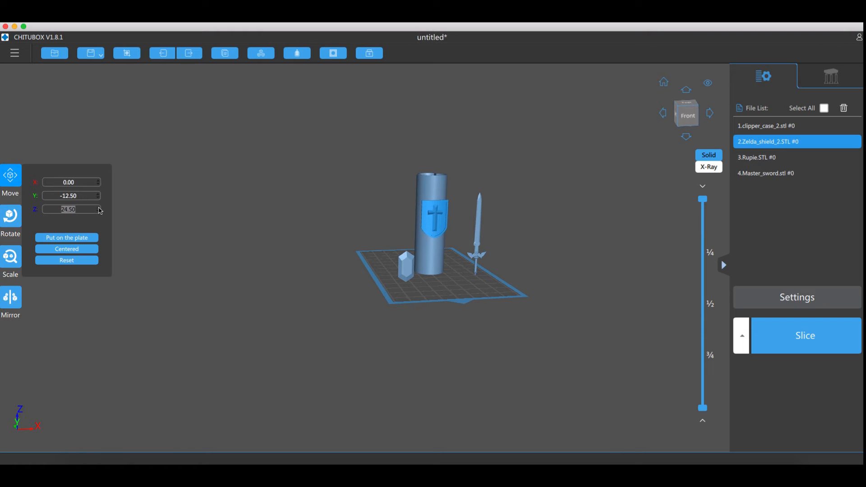
pyautogui.click(98, 207)
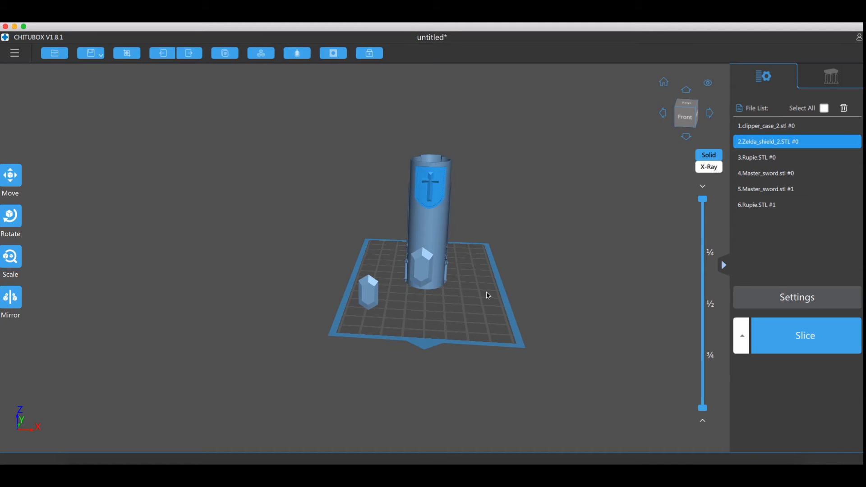
pyautogui.moveTo(414, 278)
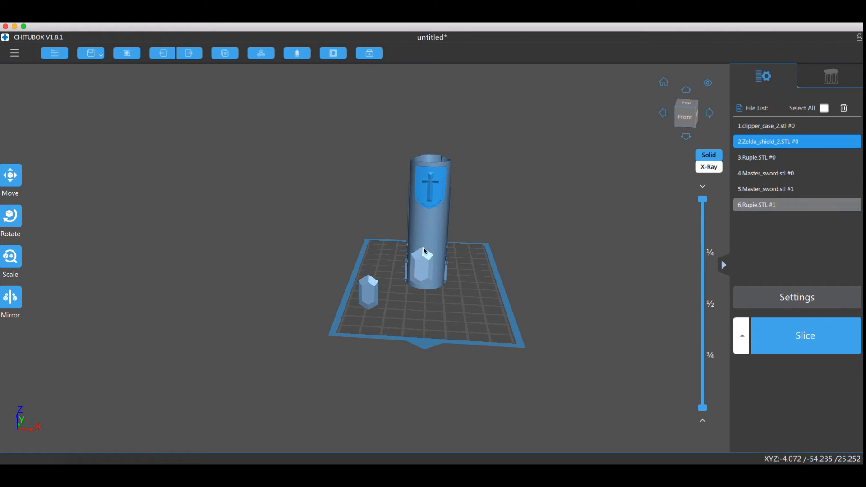
pyautogui.moveTo(419, 276)
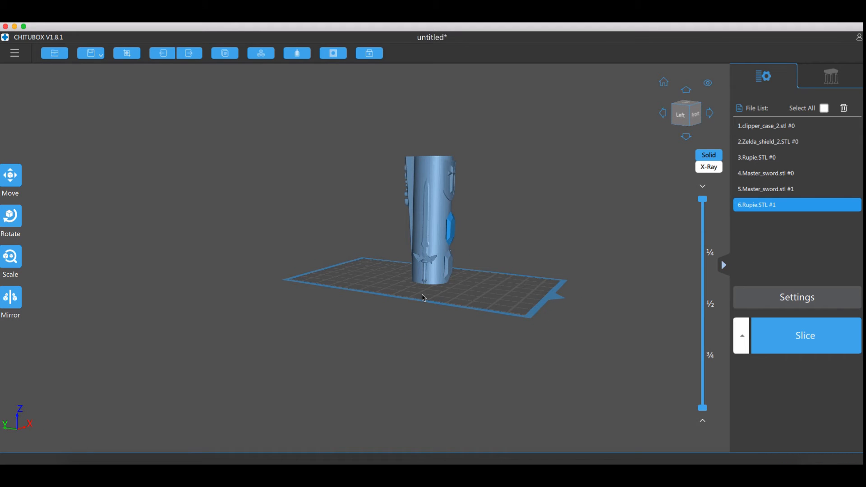
# - Position the second rupee, then slice the decorated case (4.08 ml, about 3h24m)
pyautogui.click(11, 175)
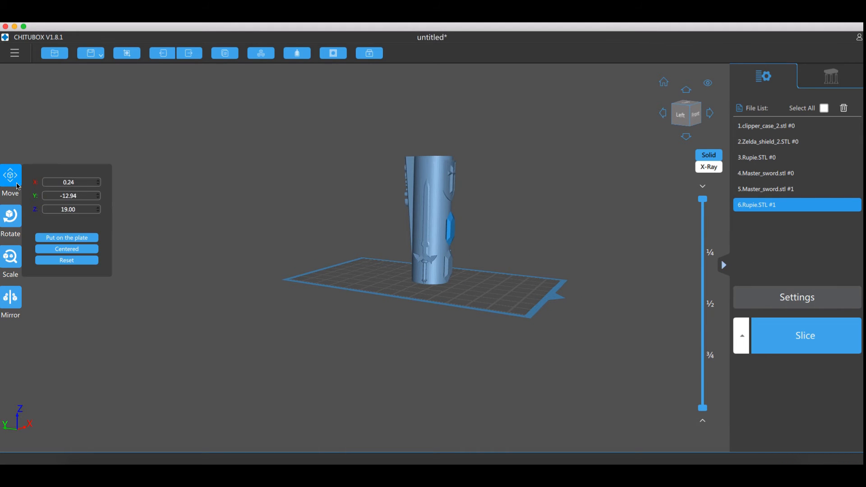
pyautogui.click(67, 182)
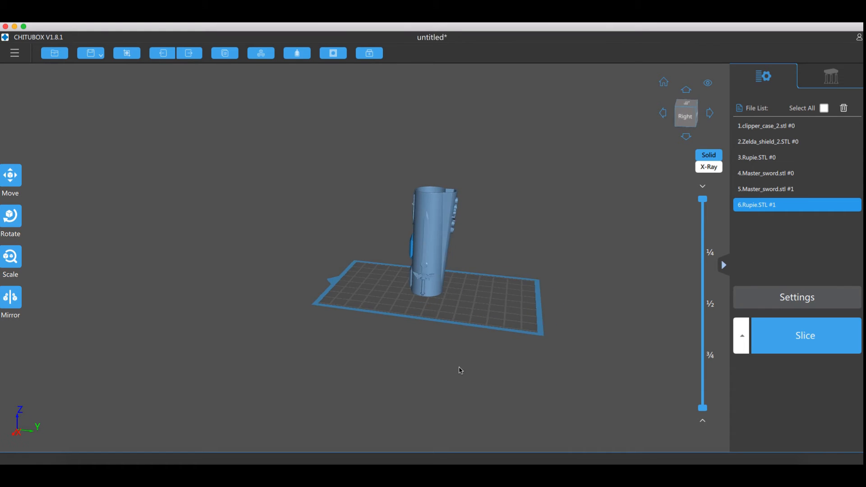
pyautogui.moveTo(459, 370); pyautogui.dragTo(409, 367)
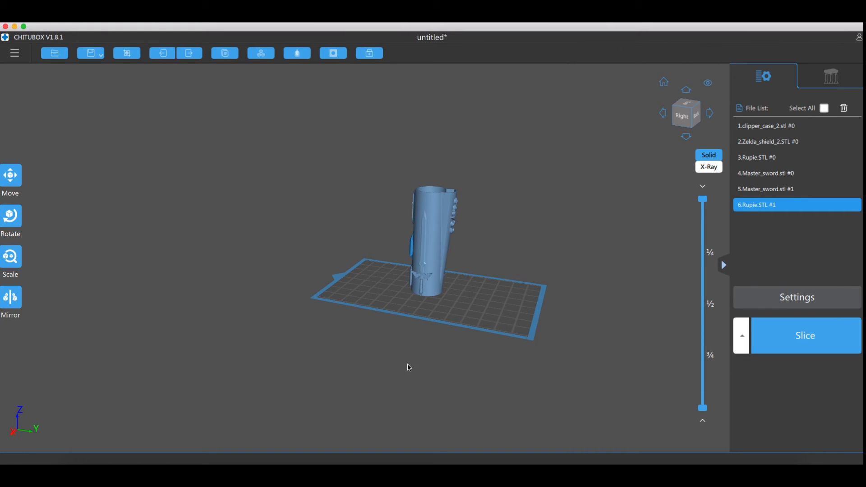
pyautogui.click(805, 336)
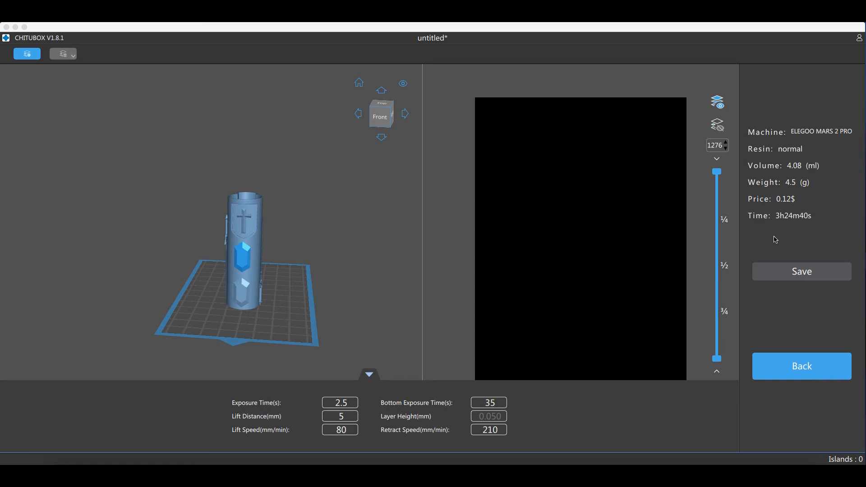
pyautogui.moveTo(778, 230)
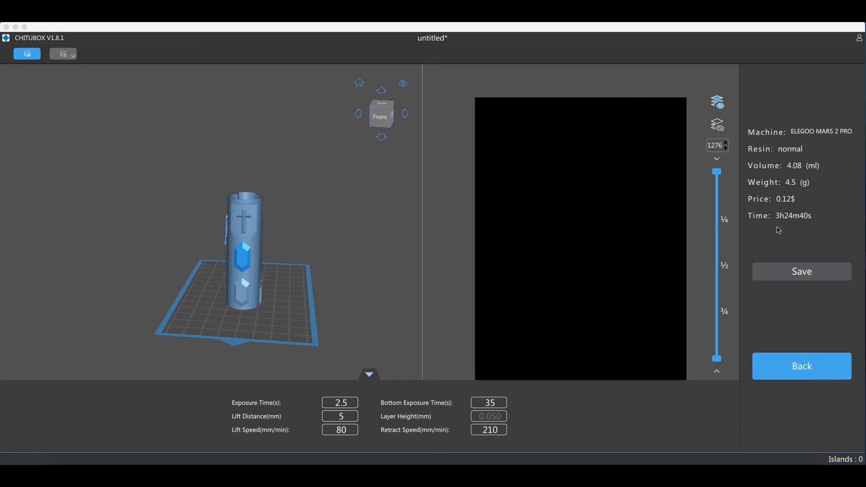